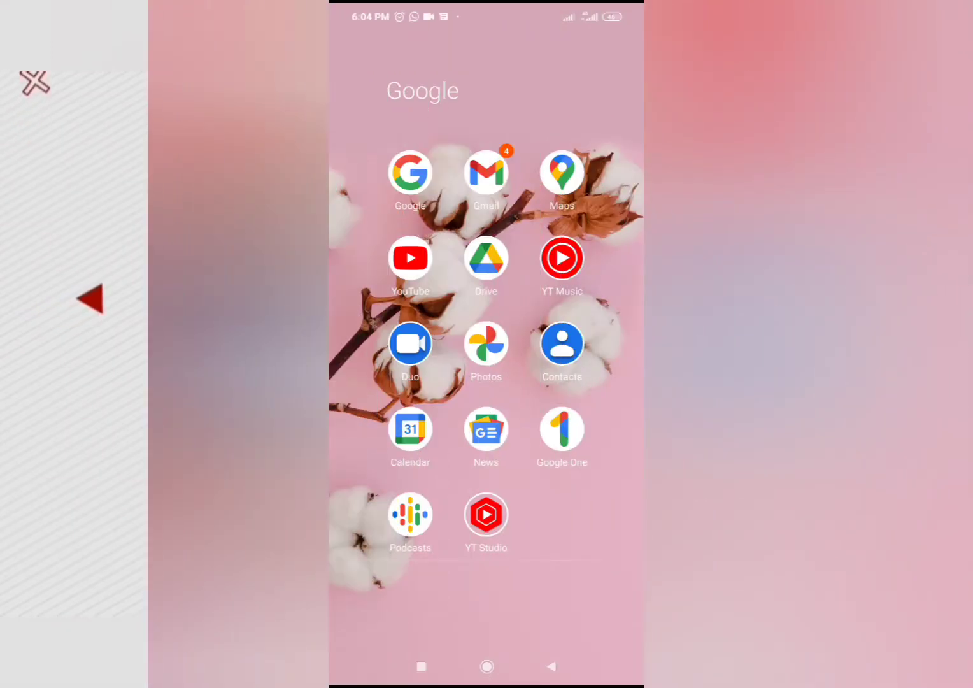
Launch the YouTube app from the home screen's Google folder.
click(410, 258)
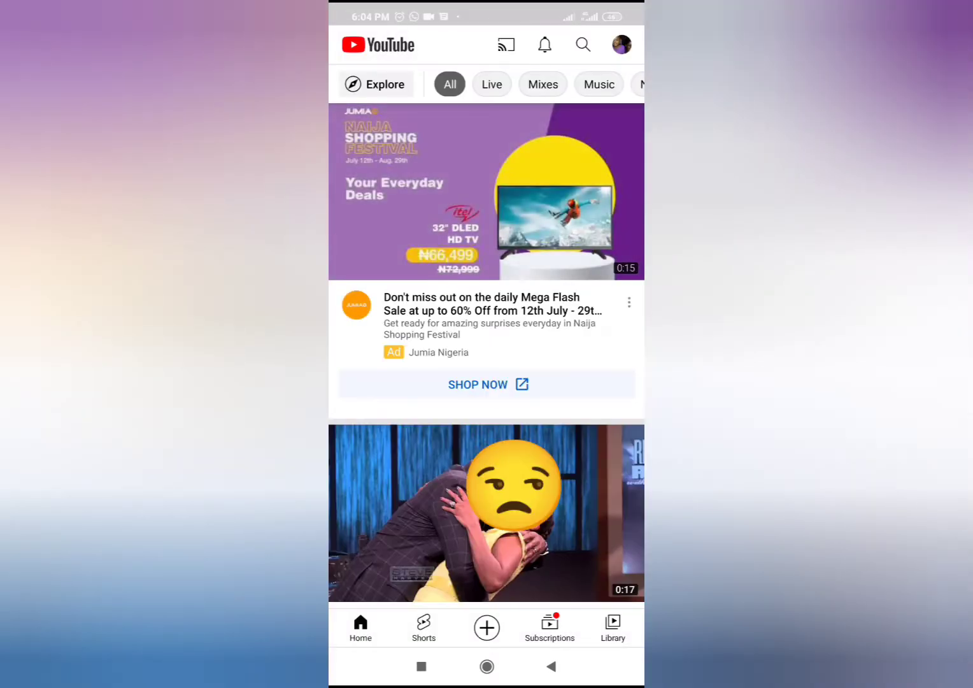
Search YouTube for 'kids learning videos' by entering 'Kids' and picking the suggestion.
click(581, 44)
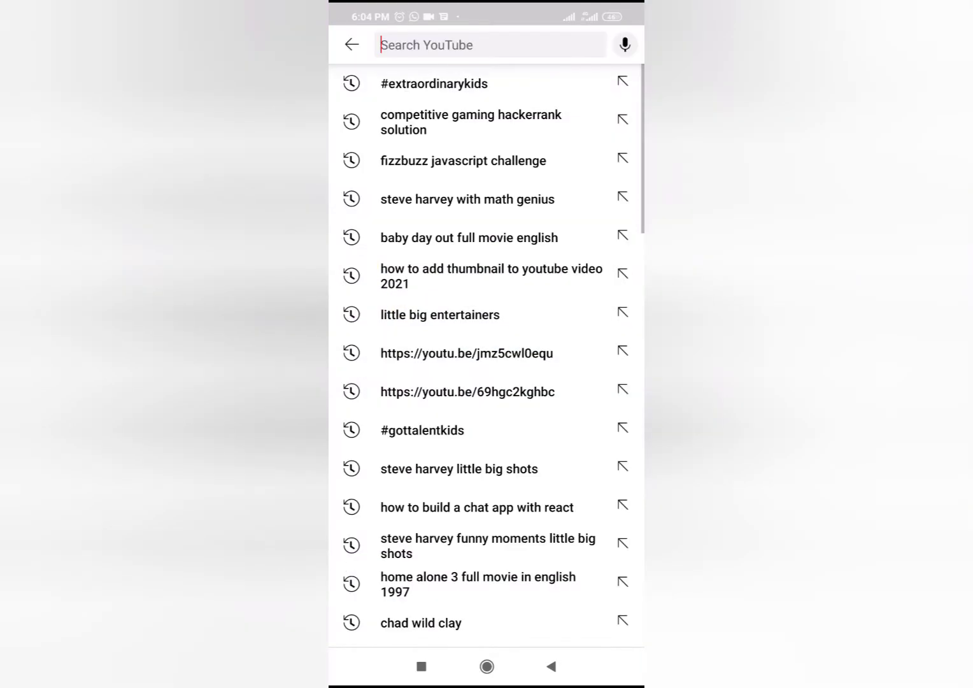
click(487, 45)
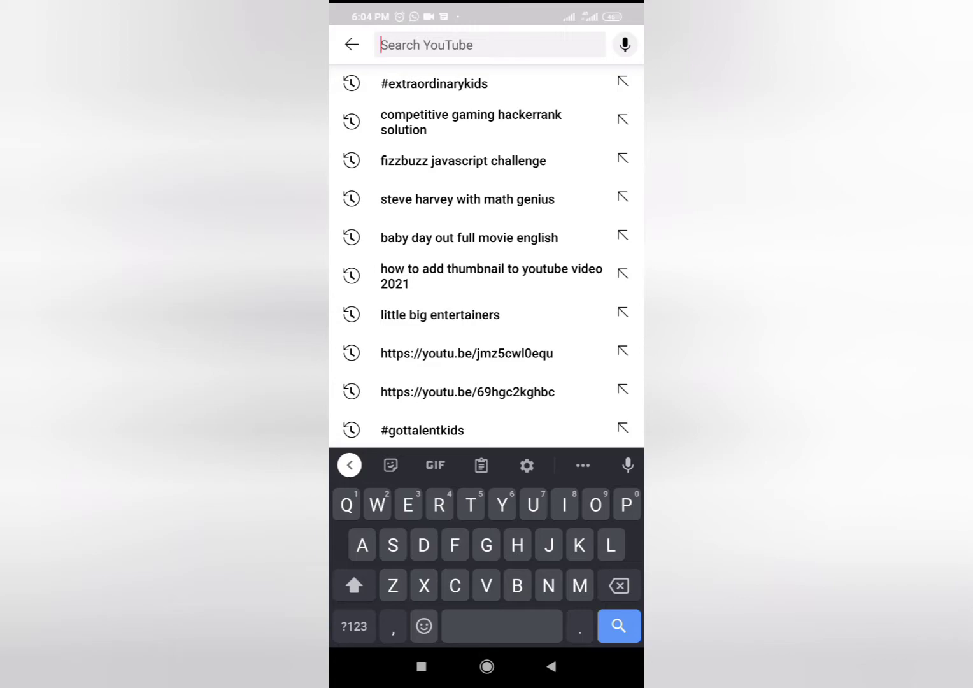
text(Kids)
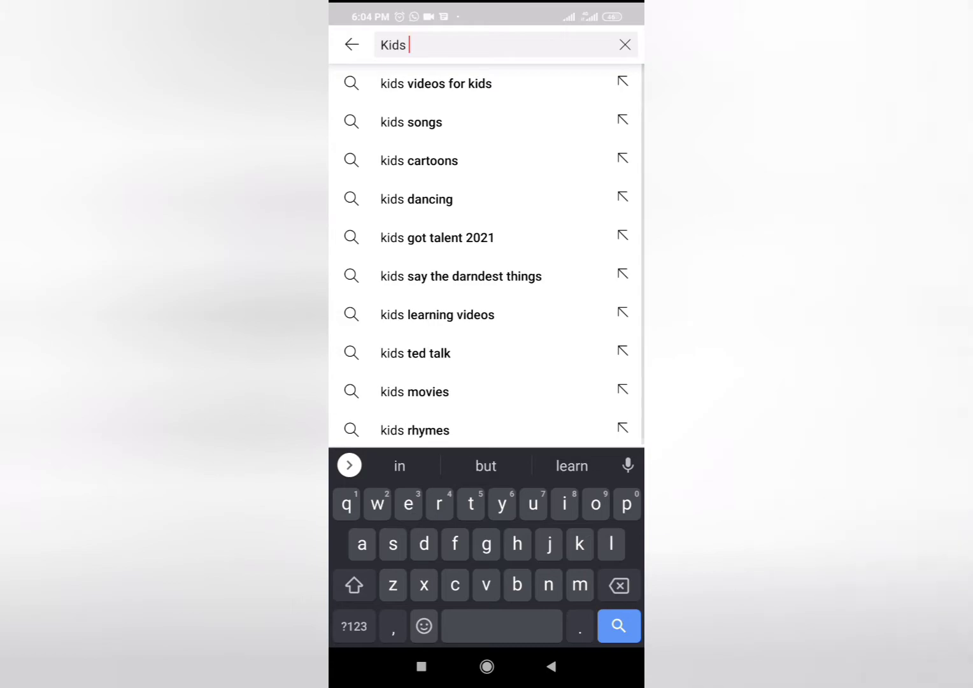
click(438, 314)
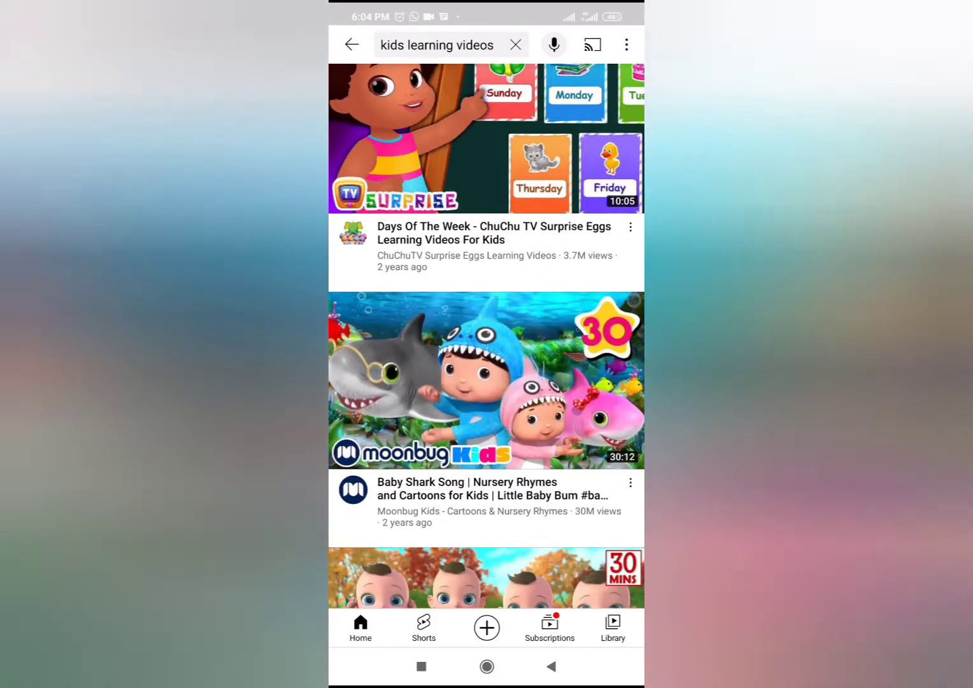
Scroll down the results to the Toddler Fun Learning video.
scroll(down, 3)
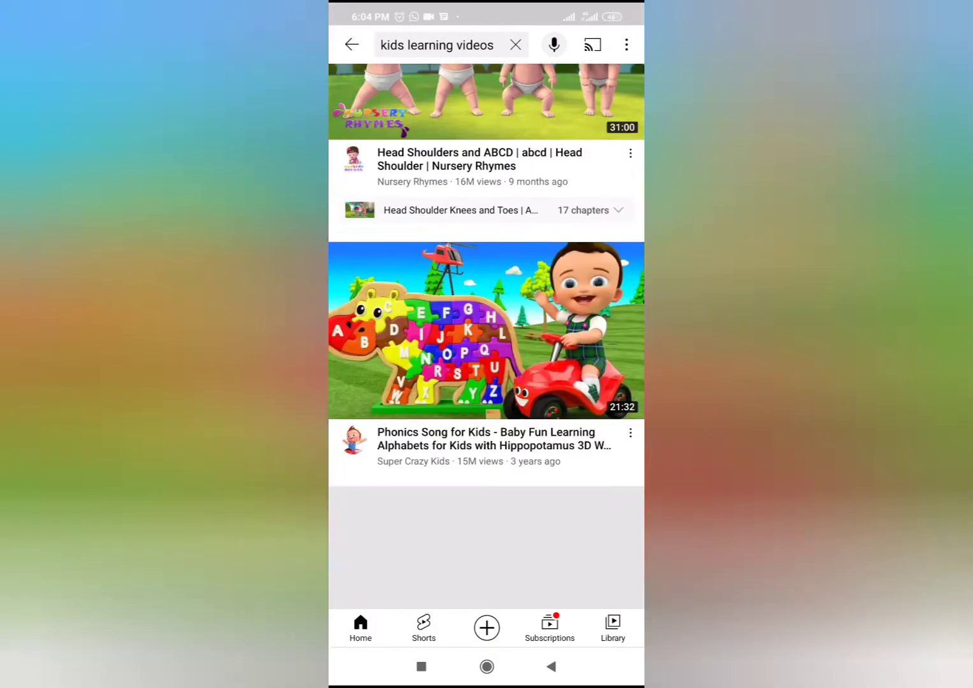
scroll(down, 3)
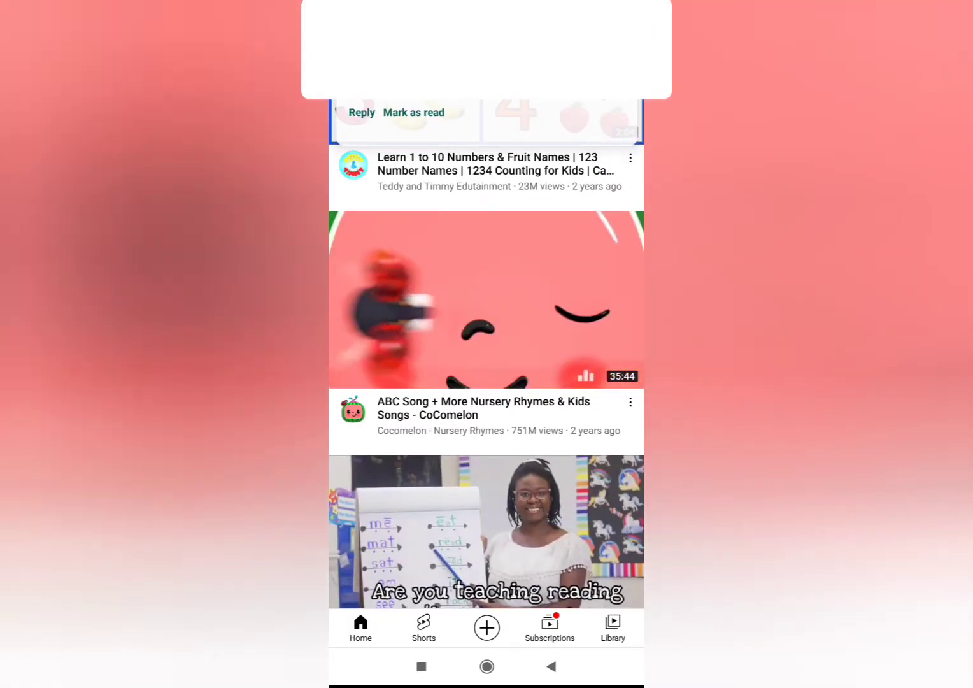
scroll(down, 3)
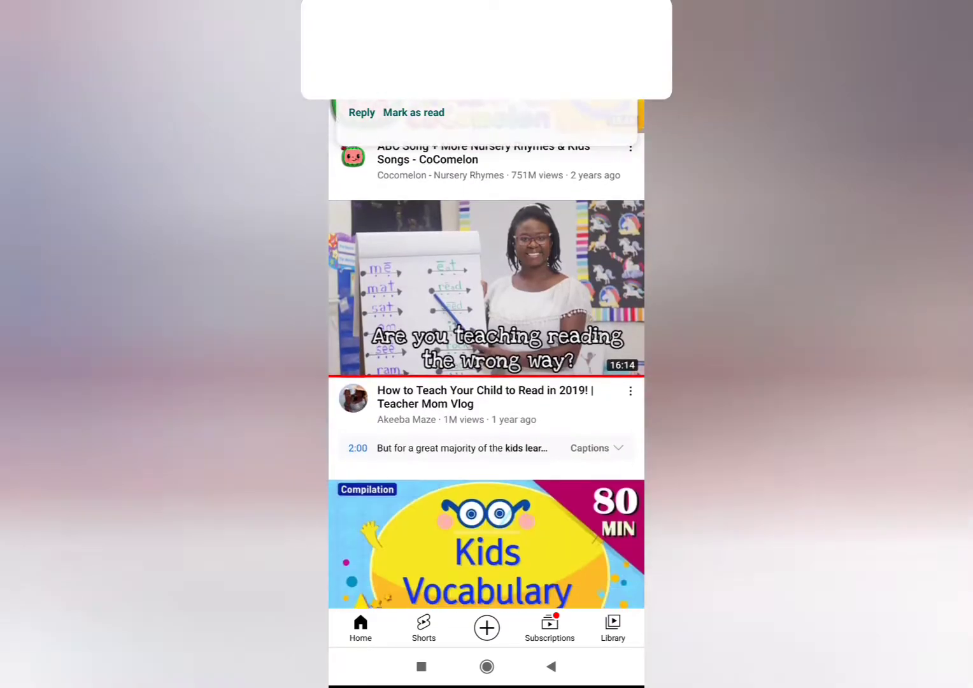
scroll(down, 3)
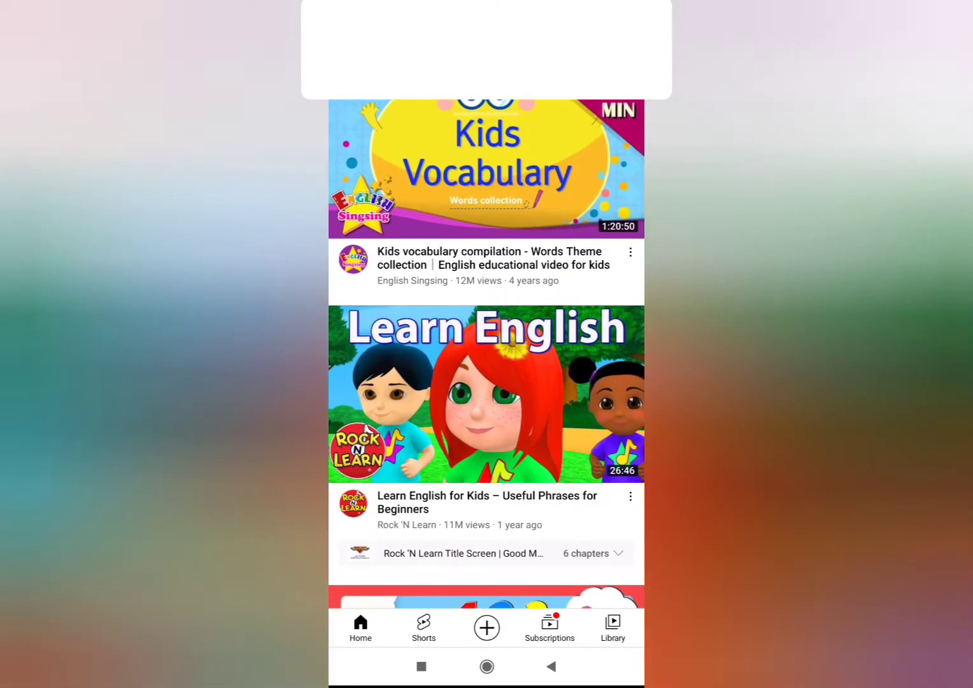
scroll(down, 3)
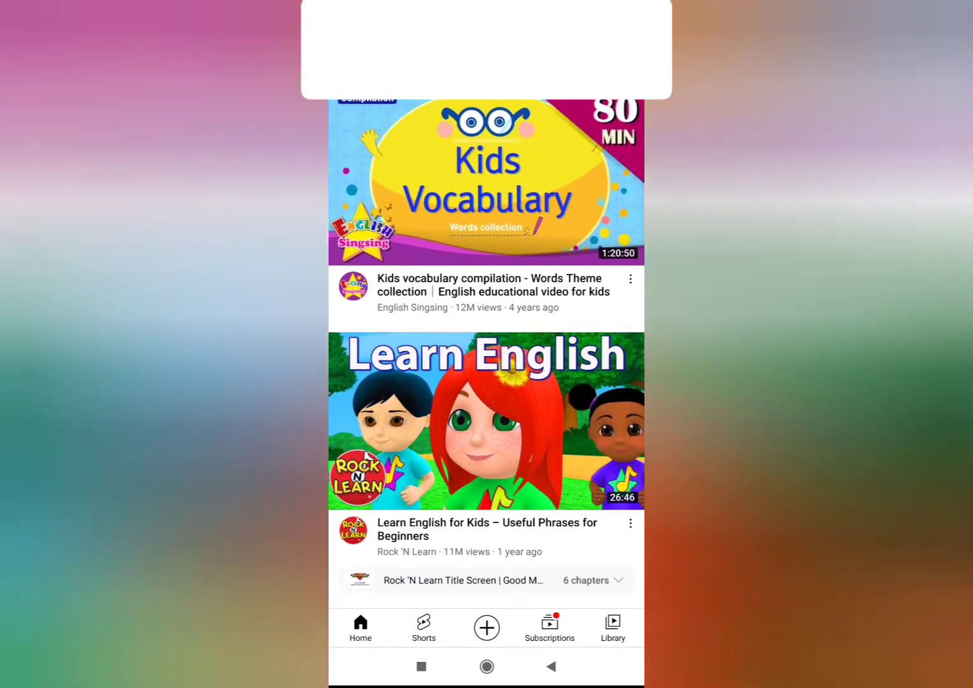
scroll(down, 3)
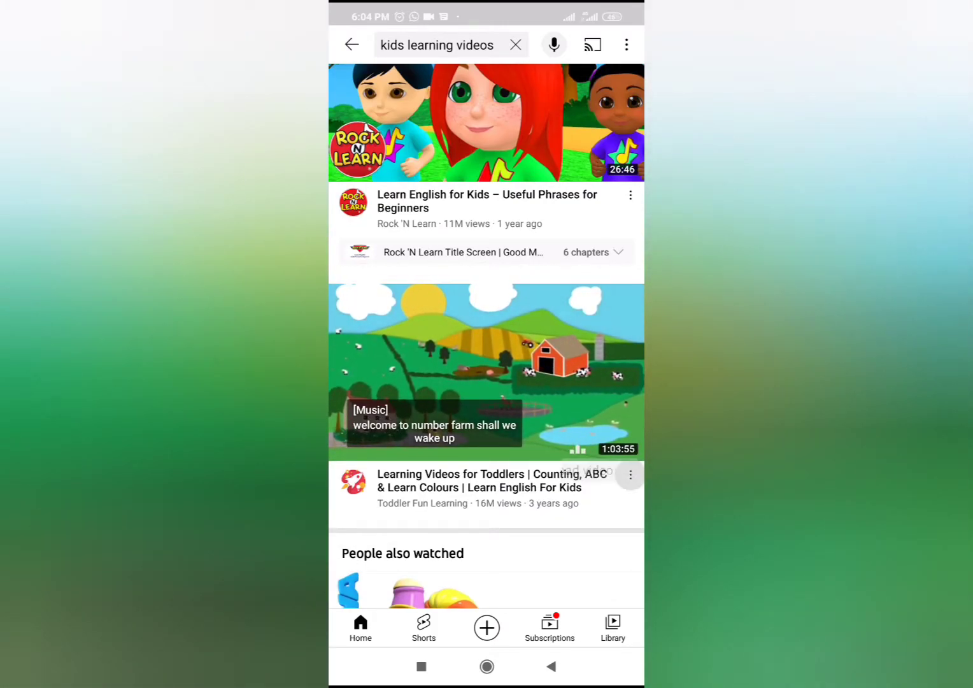
Open 'Learning Videos for Toddlers', dismiss the ad's app details and pause playback.
click(631, 474)
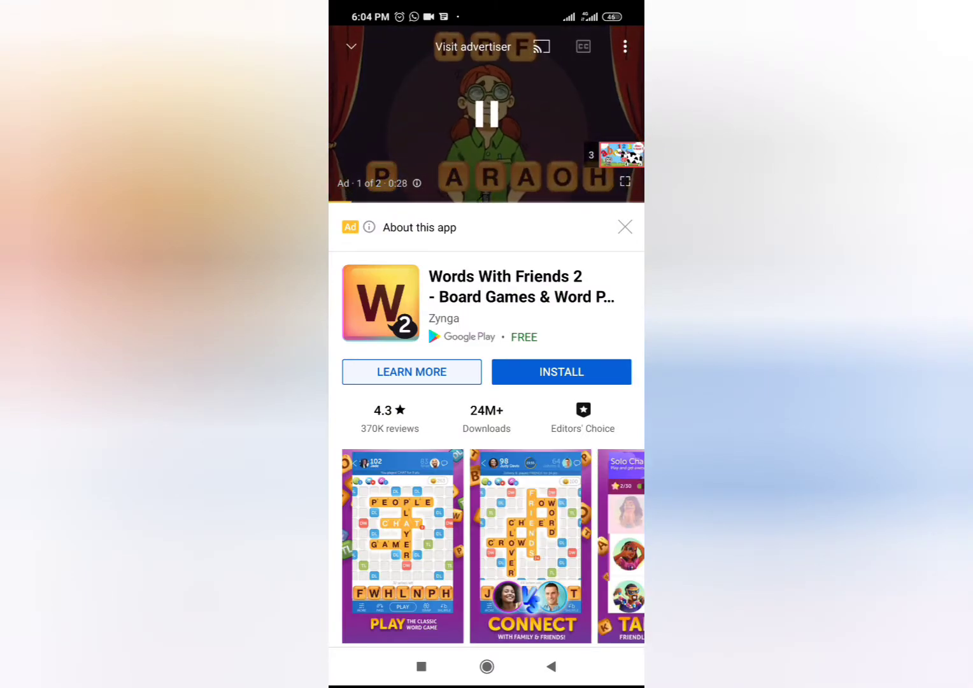
click(485, 115)
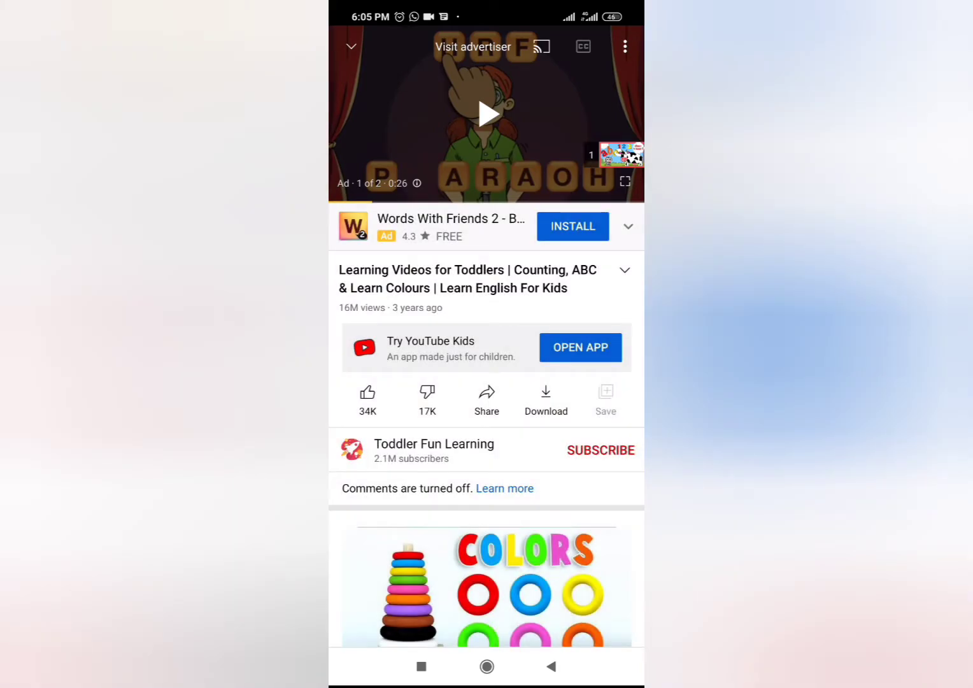
click(486, 400)
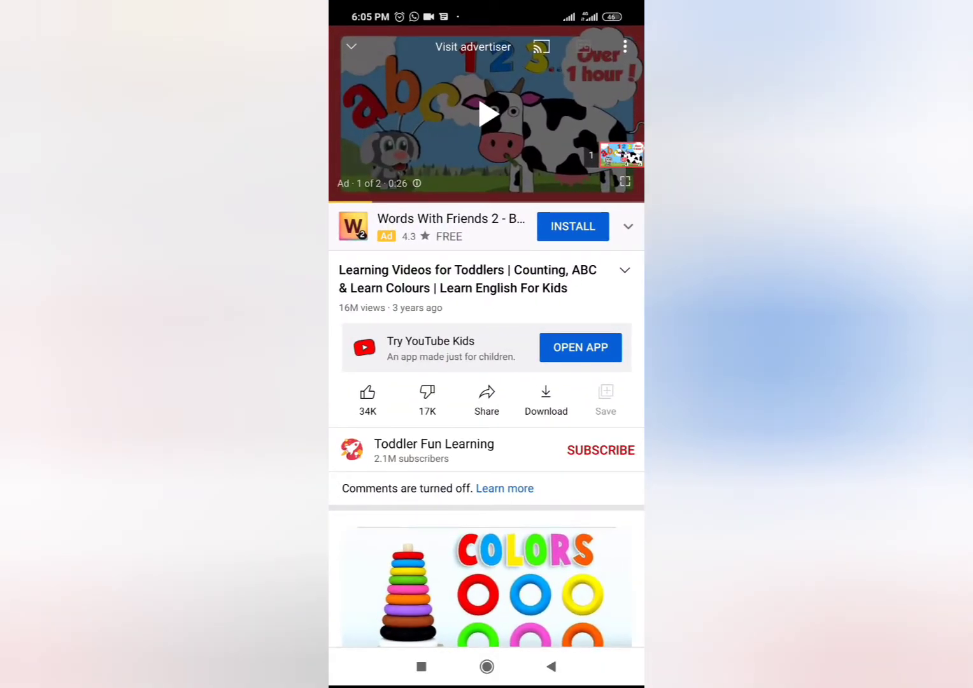
Share the toddler video's link into a new ColorNote note and copy it.
click(486, 400)
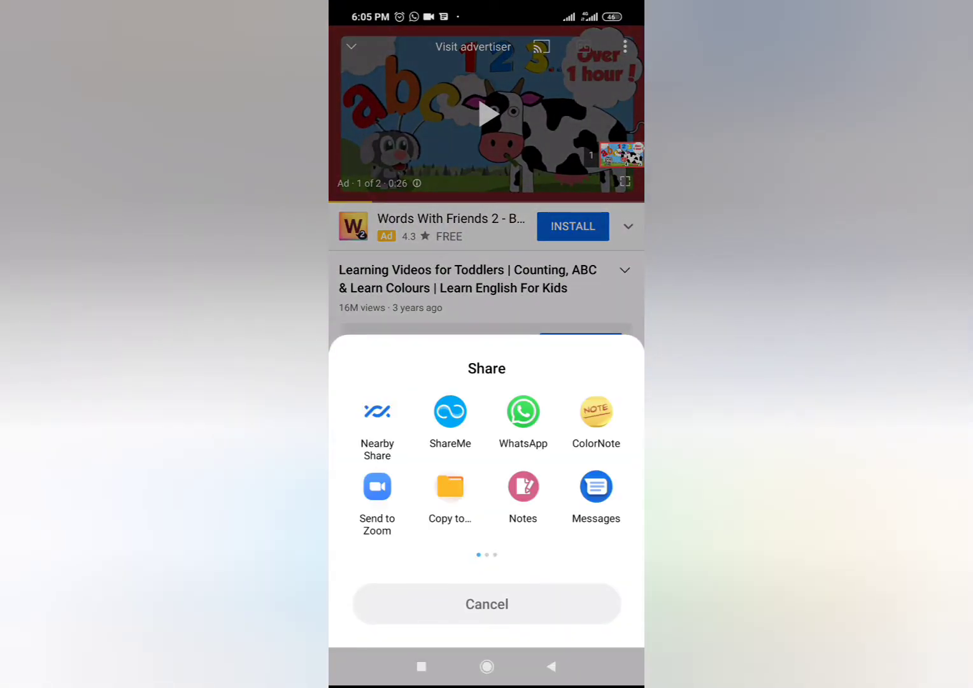
click(595, 411)
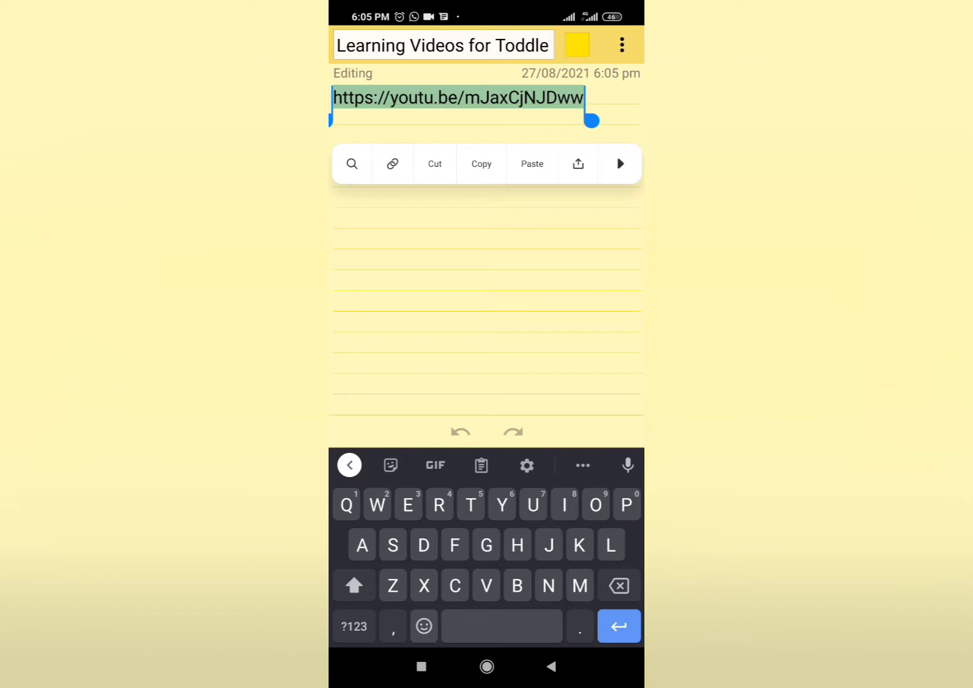
click(435, 164)
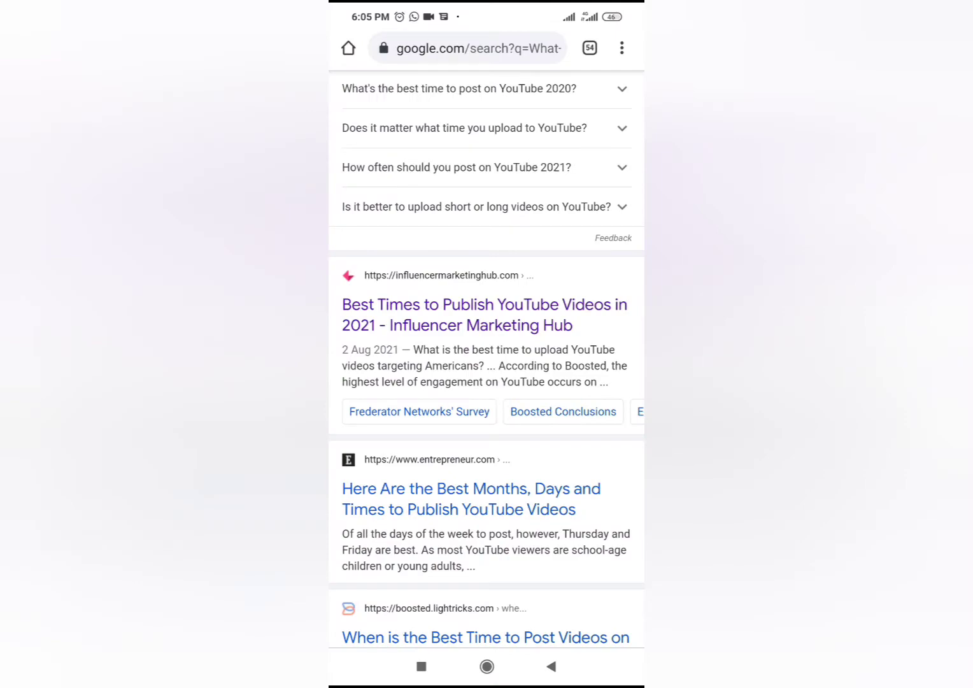
Navigate Chrome to en.savefrom.net.
click(589, 47)
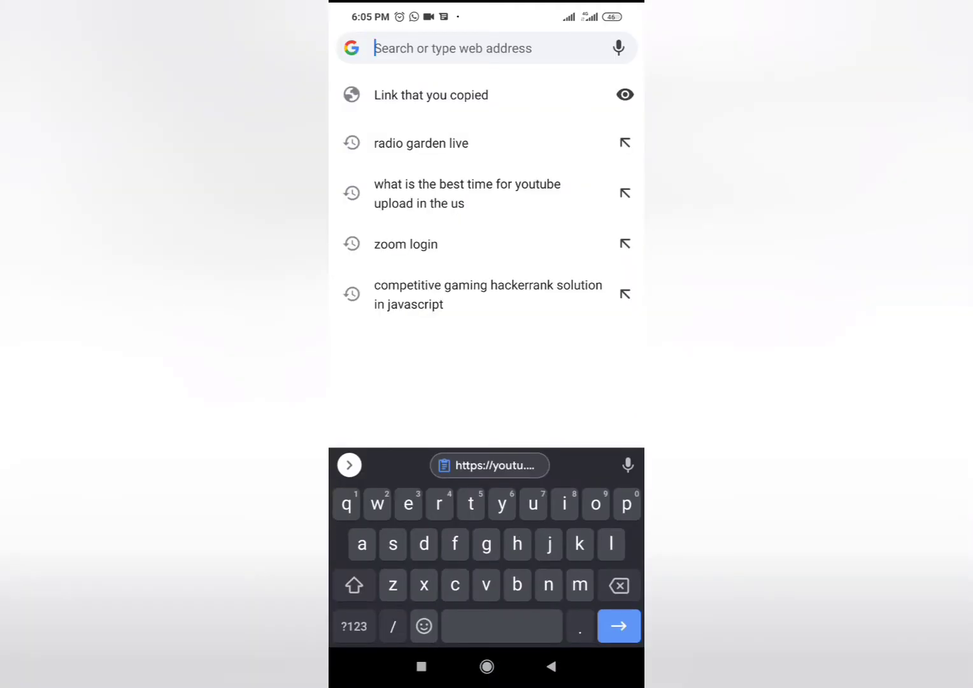
text(en.savefrom.net)
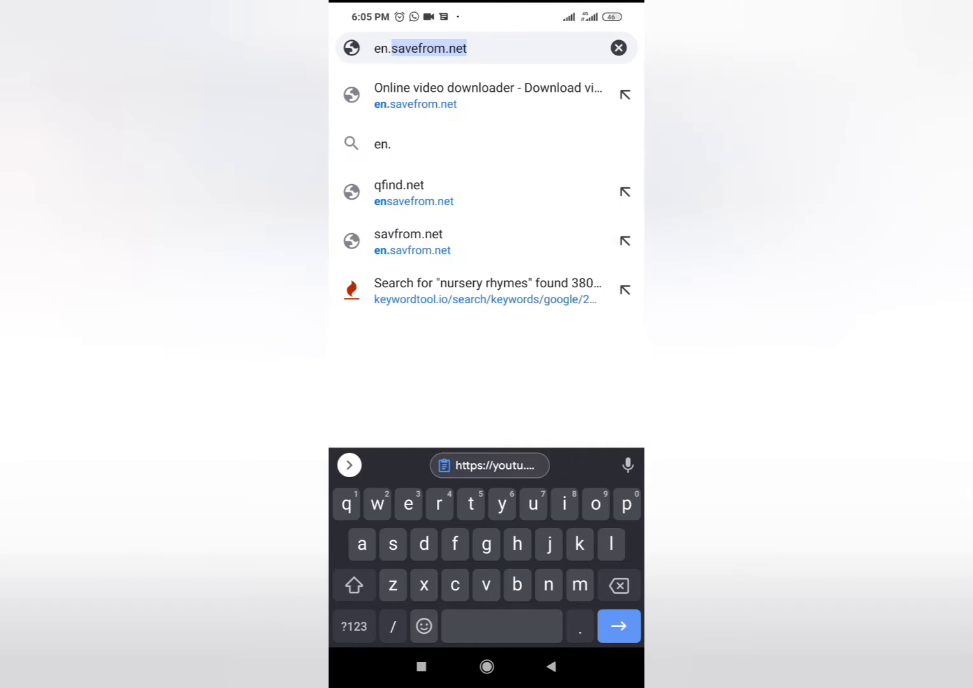
text(savefrom.net/24/)
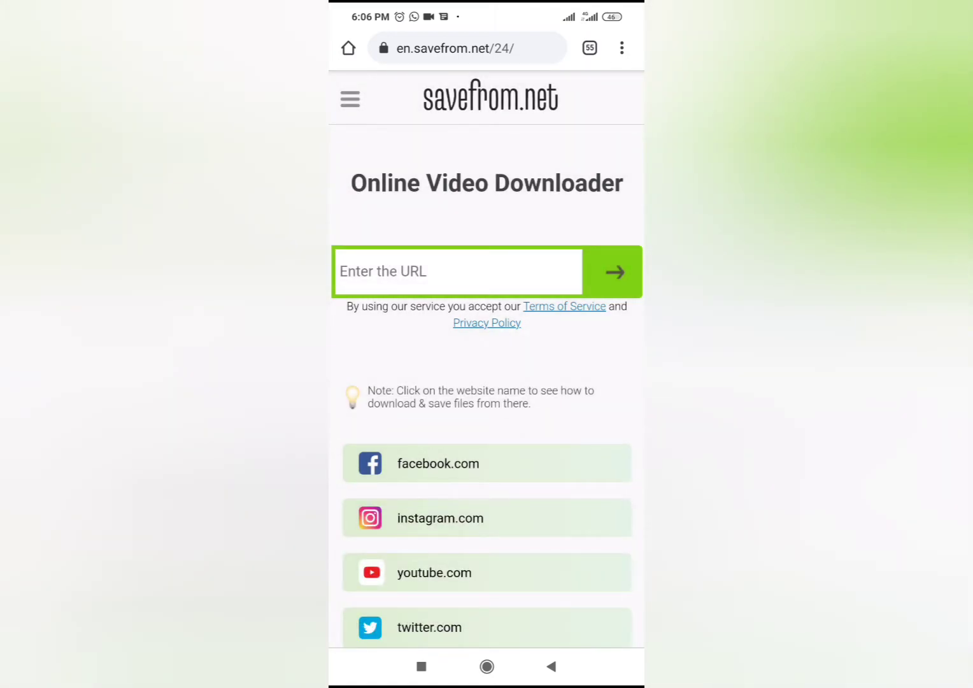
Paste the copied YouTube link into SaveFrom.net's URL box and submit it.
click(457, 270)
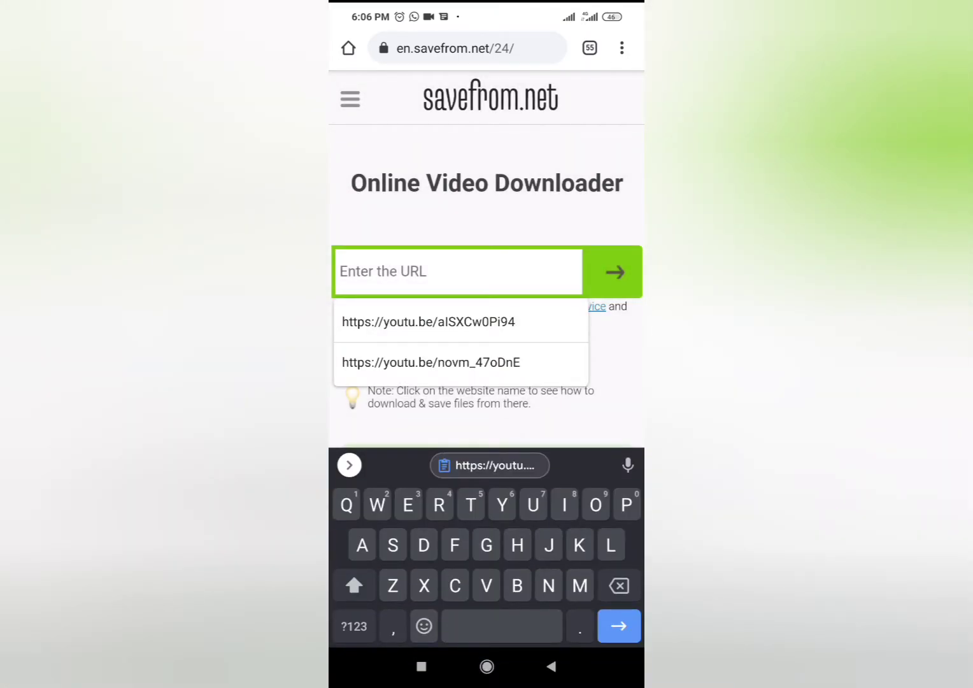
click(457, 271)
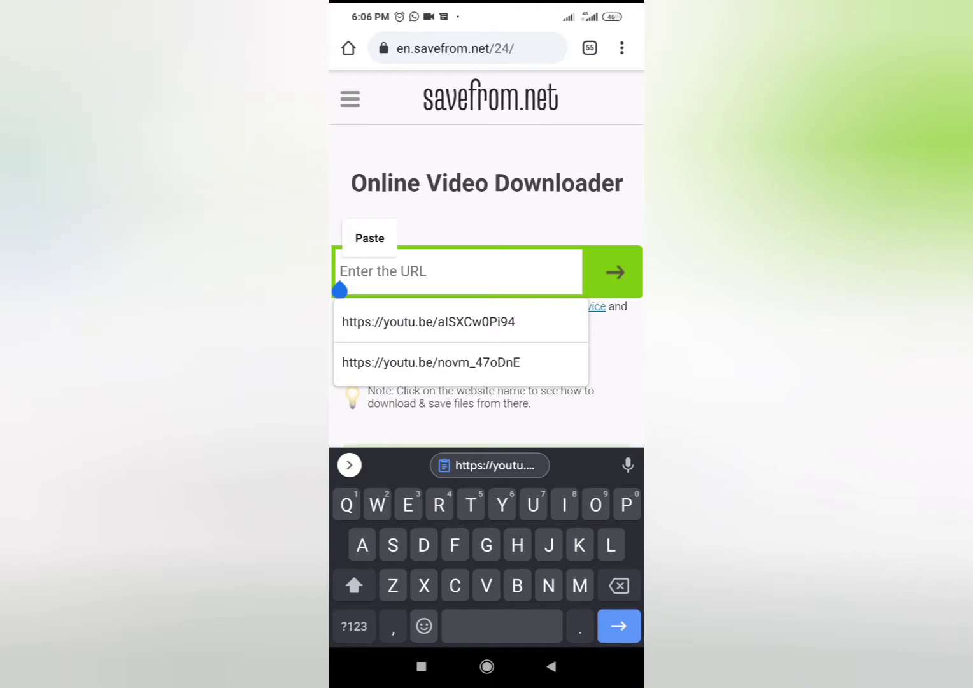
click(614, 271)
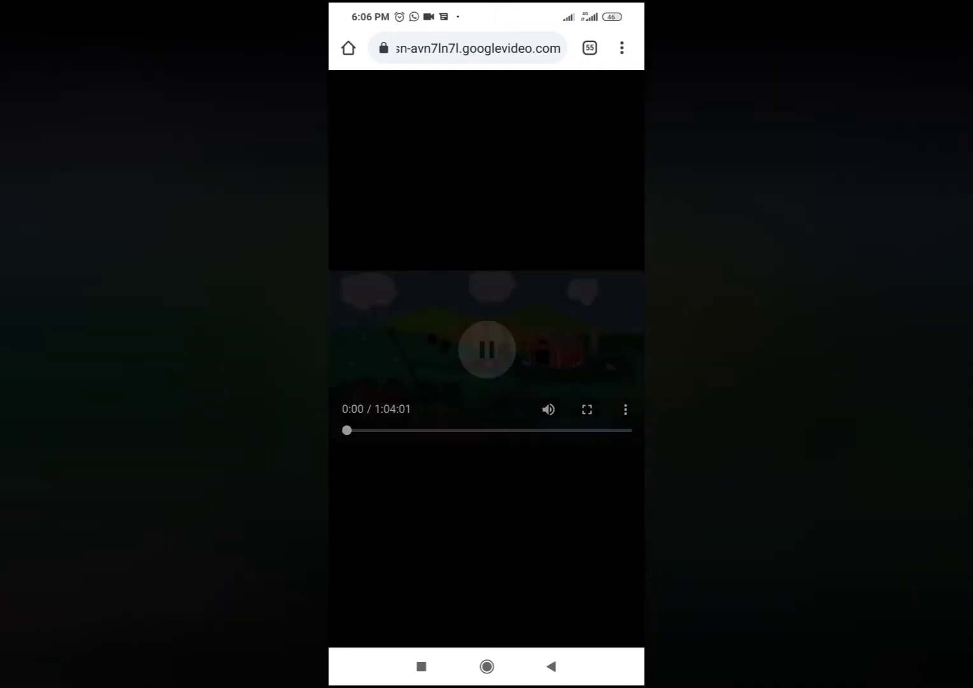
Download the playing video from its menu, confirming the repeat download.
click(486, 349)
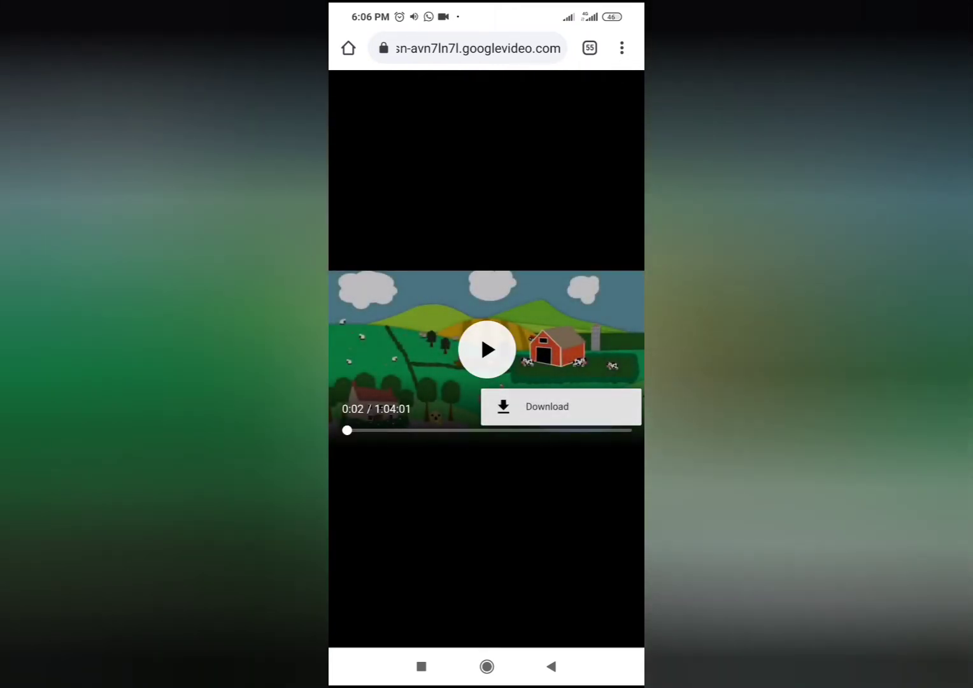
click(546, 407)
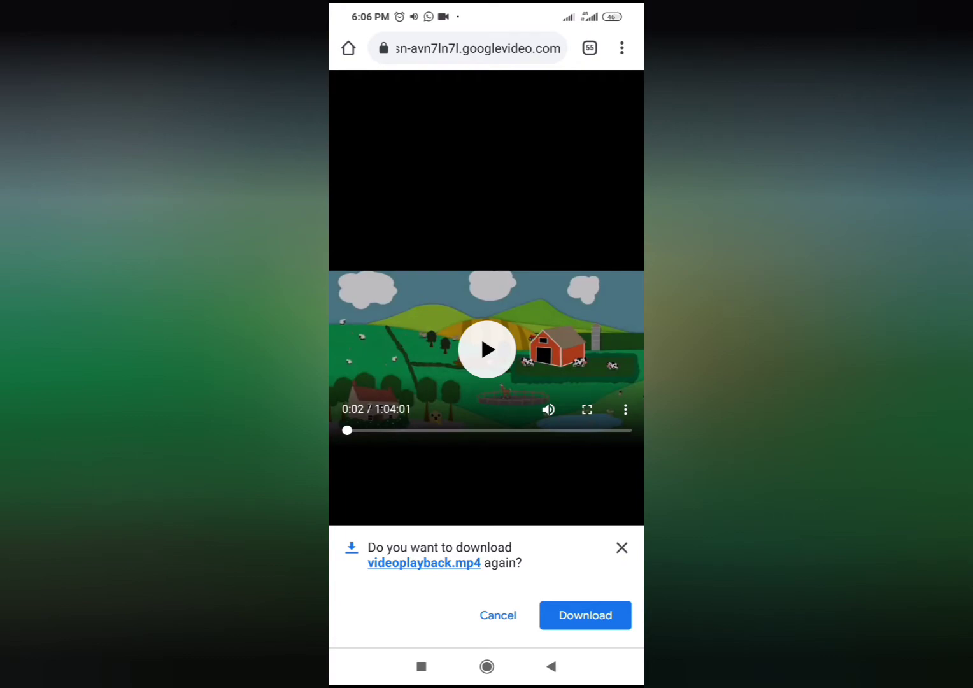
click(584, 615)
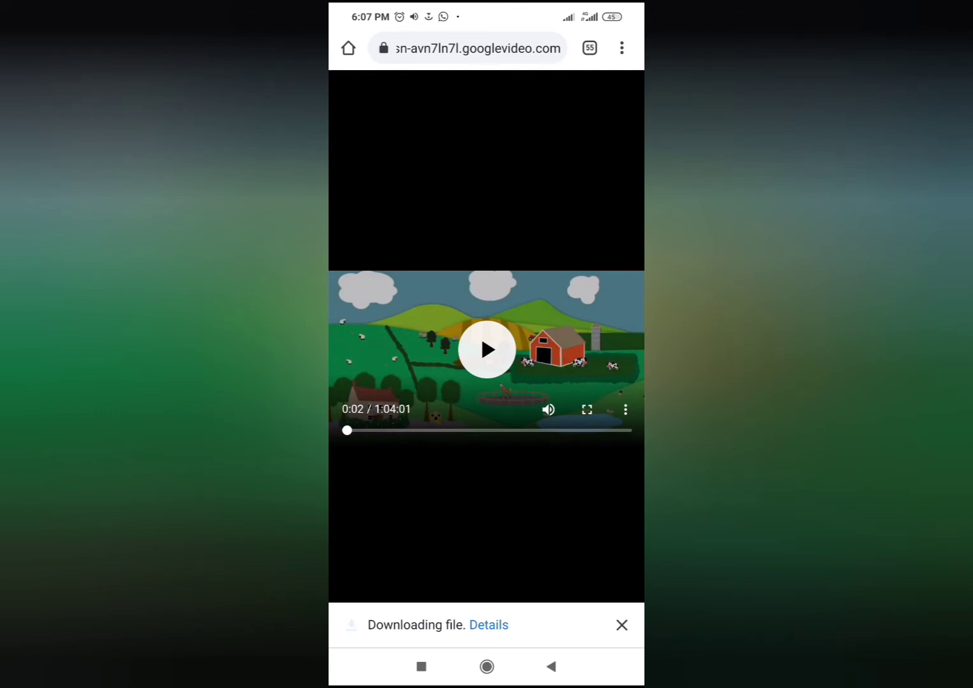
Play, then pause the video while videoplayback (2).mp4 finishes downloading.
click(486, 349)
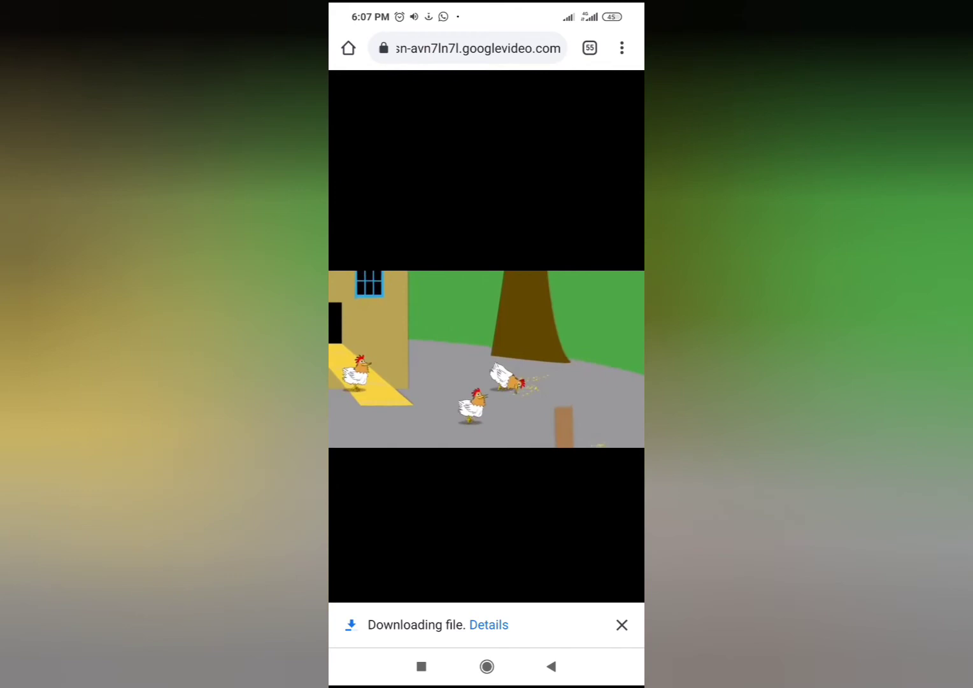
click(486, 349)
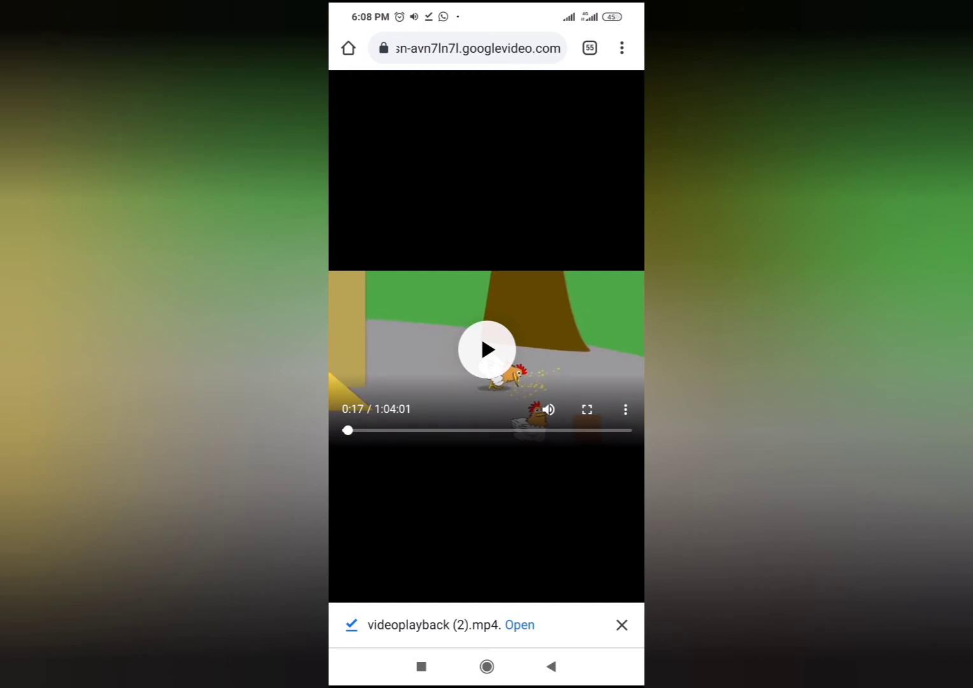
Open videoplayback (2).mp4 in the phone's video player, then play and pause it.
click(486, 349)
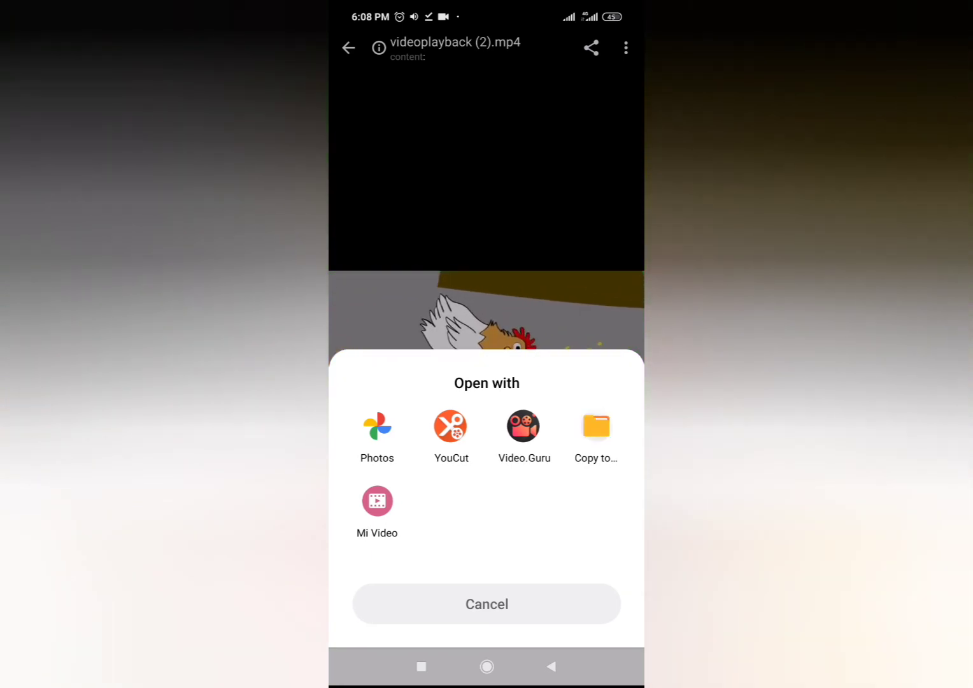
click(596, 436)
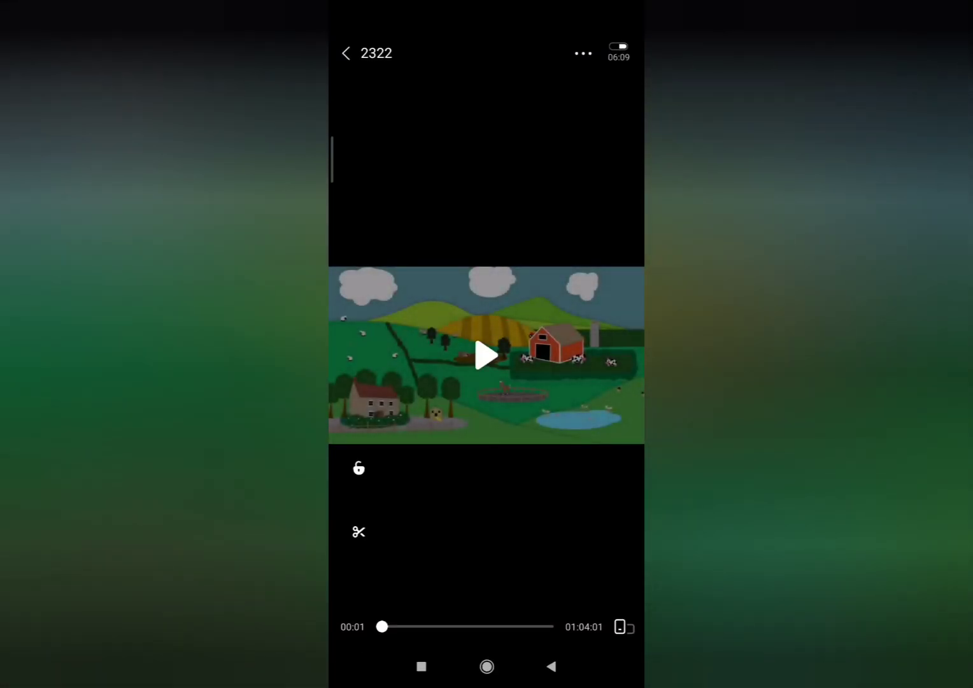
click(485, 355)
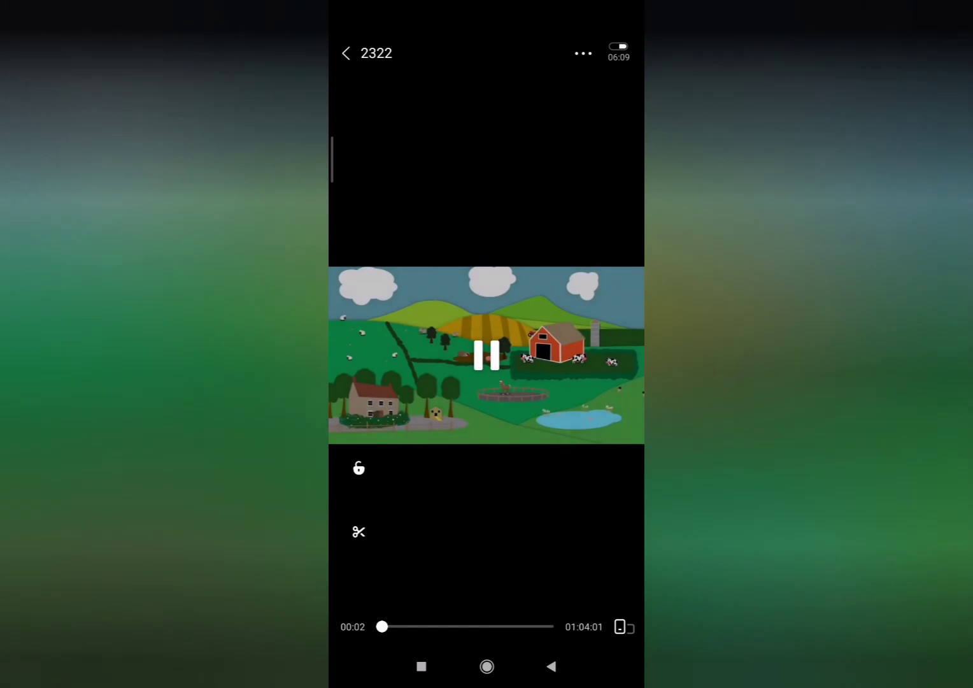
click(486, 355)
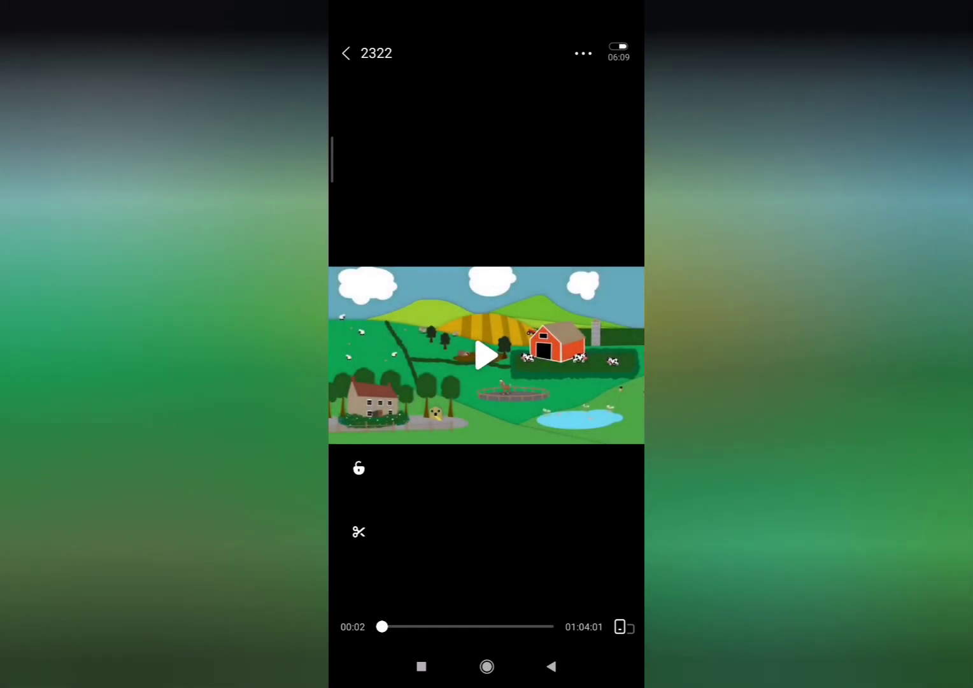